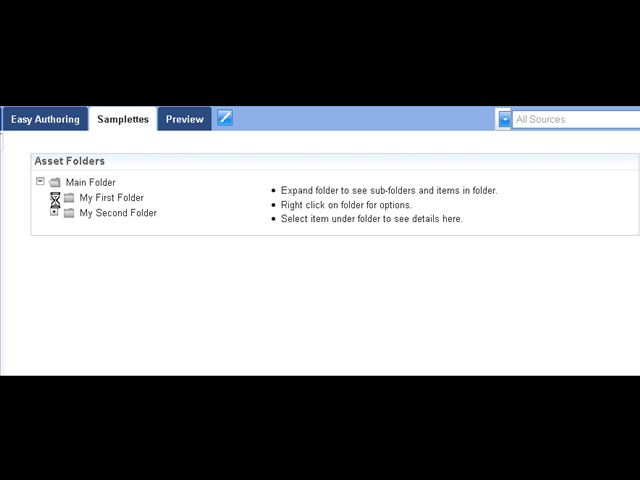
- Expand My First Folder to reveal its nested folder, PDF and document
click(38, 182)
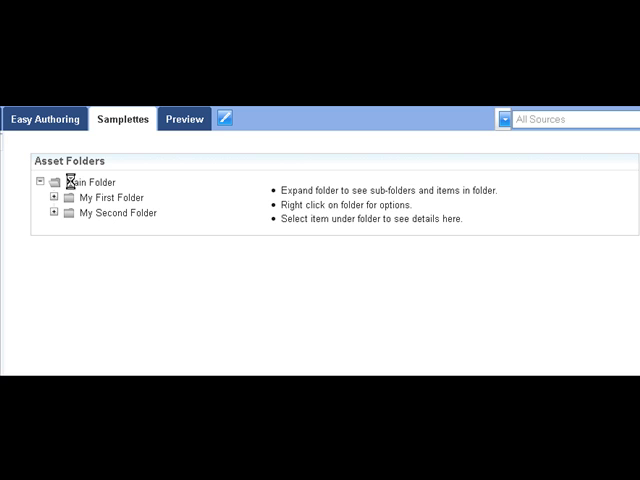
mouse_move(284, 190)
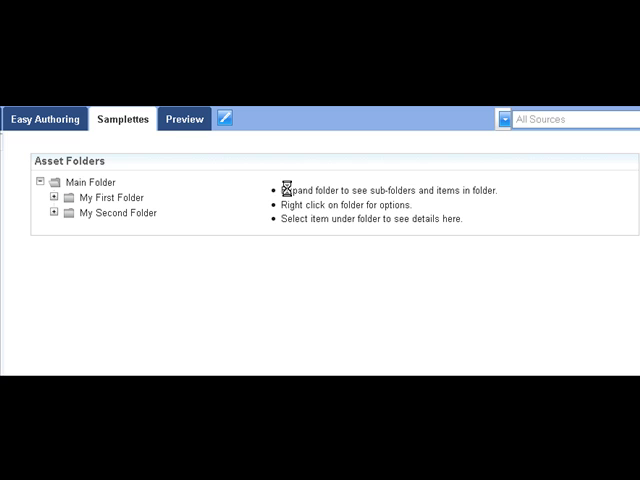
mouse_move(112, 192)
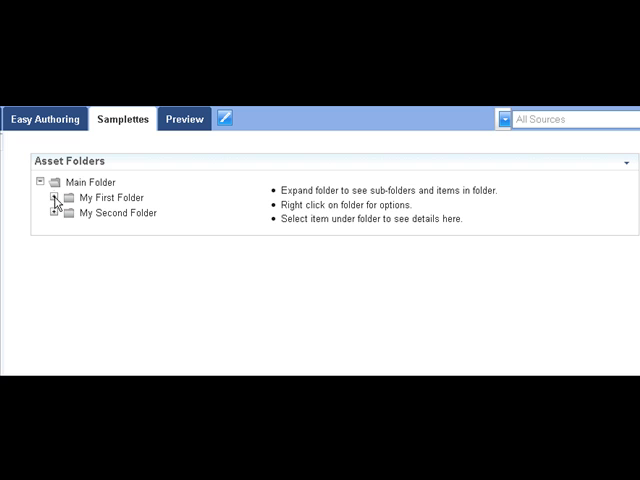
click(56, 196)
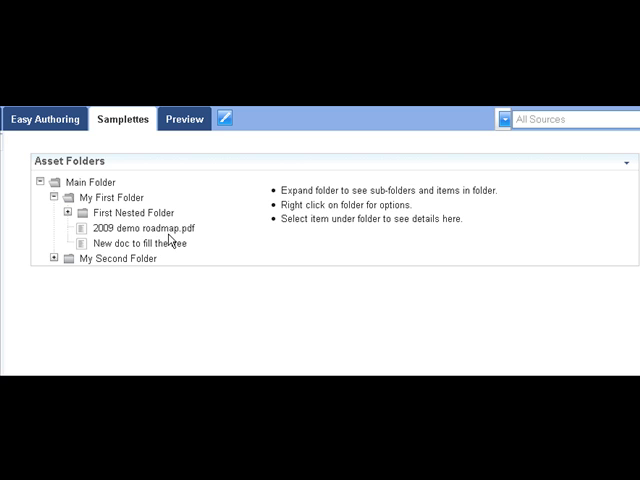
mouse_move(170, 248)
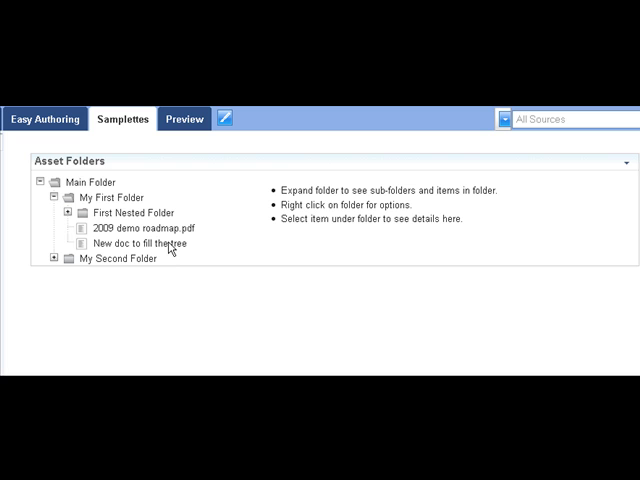
mouse_move(168, 242)
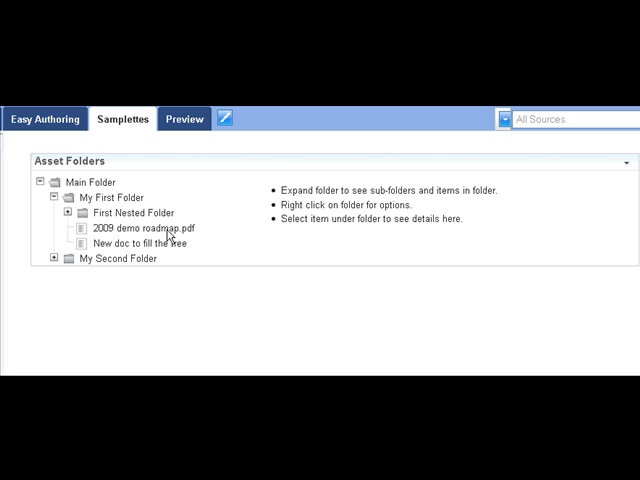
- Show the details of 2009 demo roadmap.pdf with its size, summary, Download and Edit links
click(138, 228)
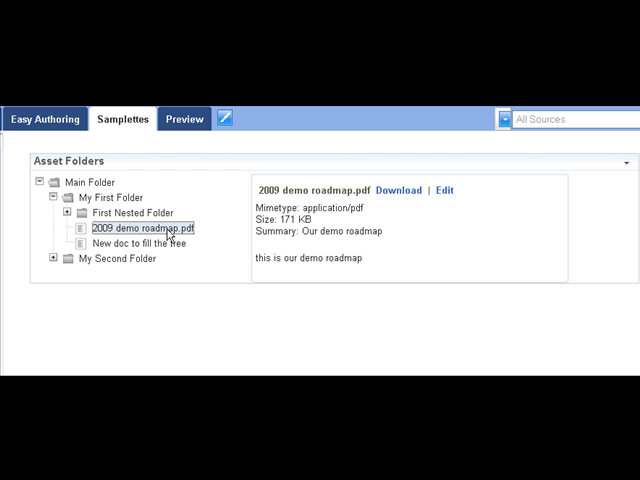
mouse_move(400, 244)
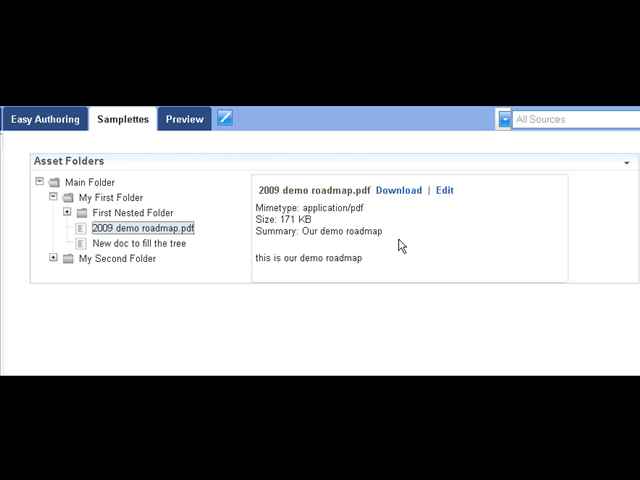
mouse_move(392, 204)
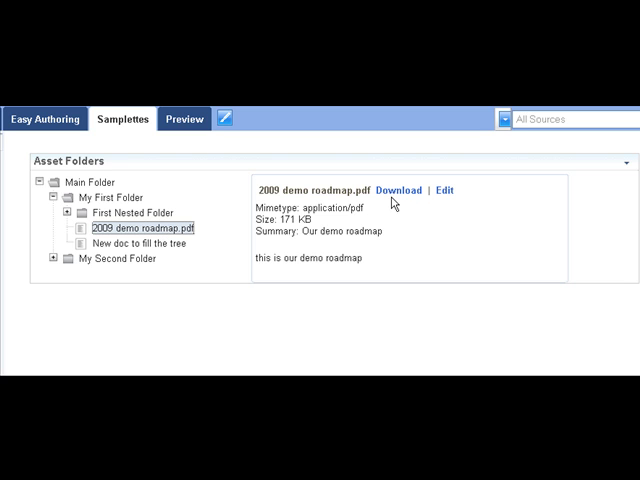
mouse_move(448, 198)
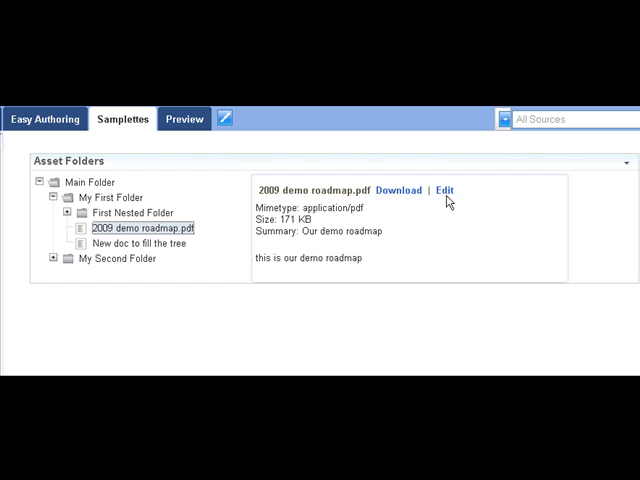
mouse_move(356, 192)
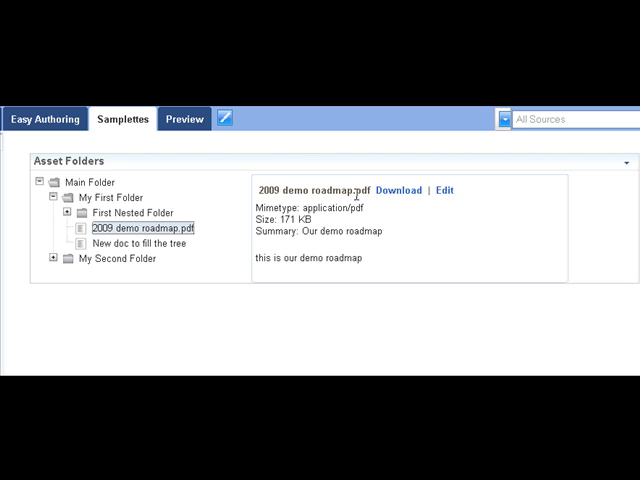
mouse_move(396, 220)
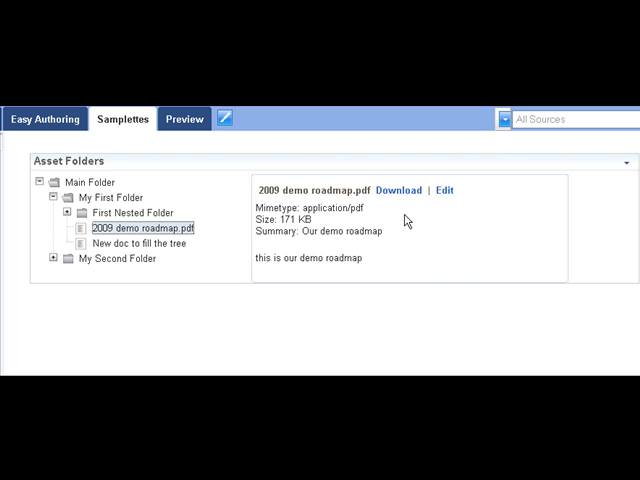
mouse_move(158, 230)
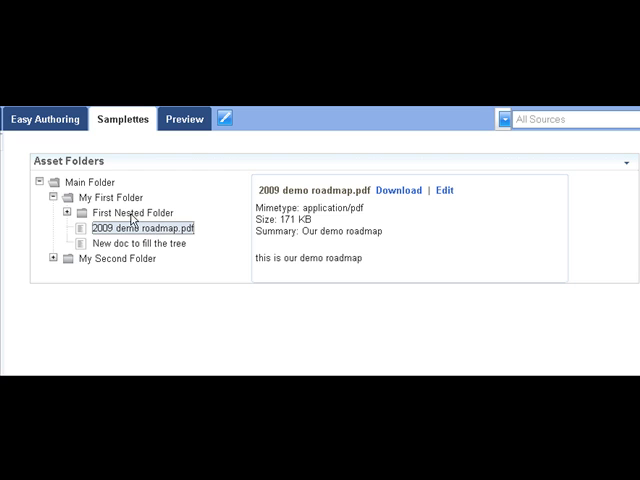
mouse_move(124, 208)
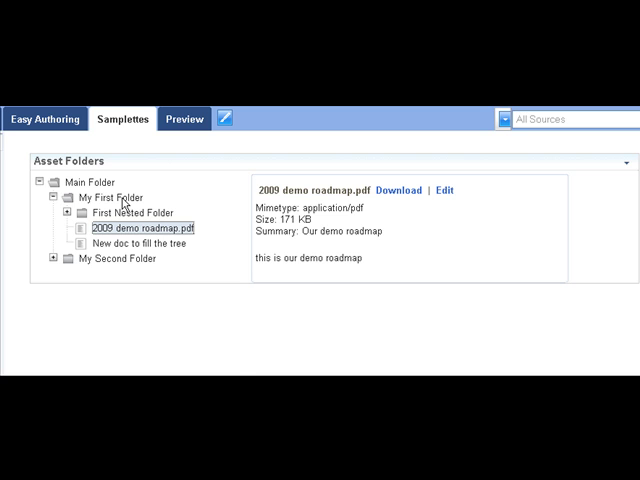
- Bring up the context menu of My First Folder offering new folder, rename and new asset
right_click(104, 196)
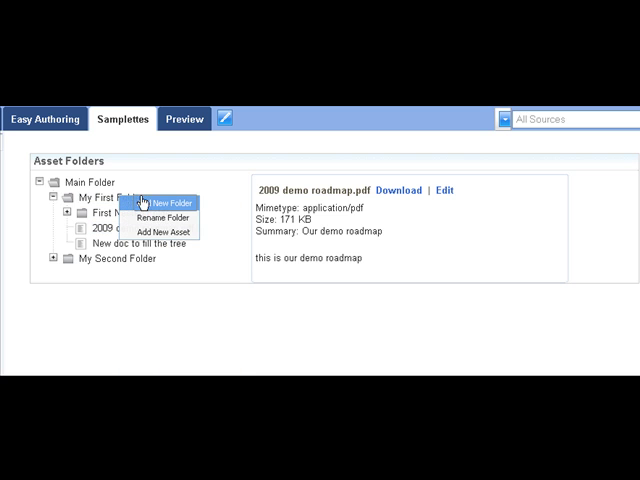
mouse_move(168, 218)
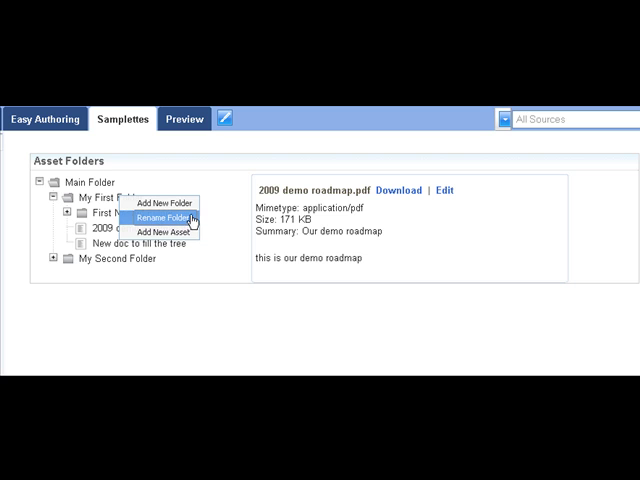
mouse_move(160, 230)
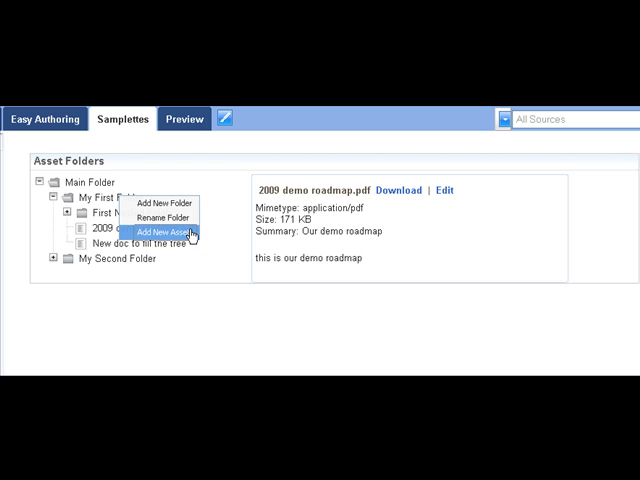
mouse_move(164, 204)
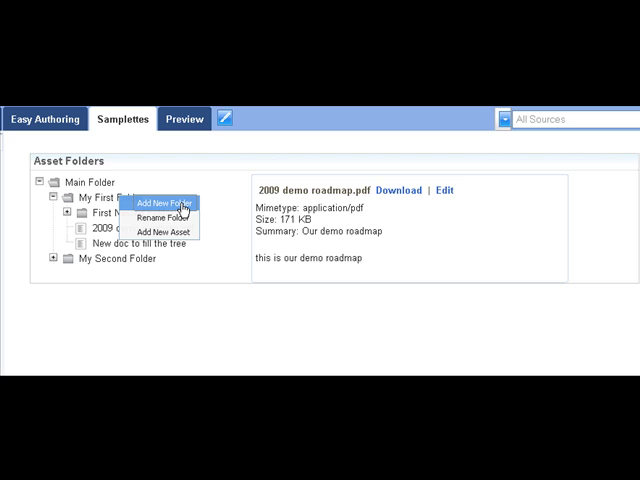
- Create folder 'My demo Folder' with description 'My demo Folder description' inside My First Folder and save
click(168, 200)
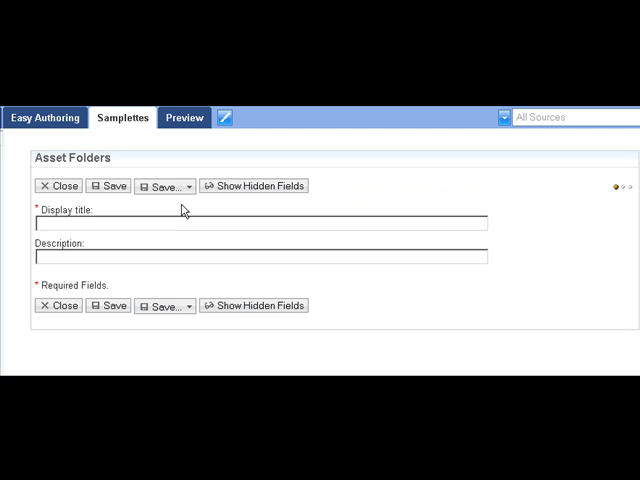
click(260, 224)
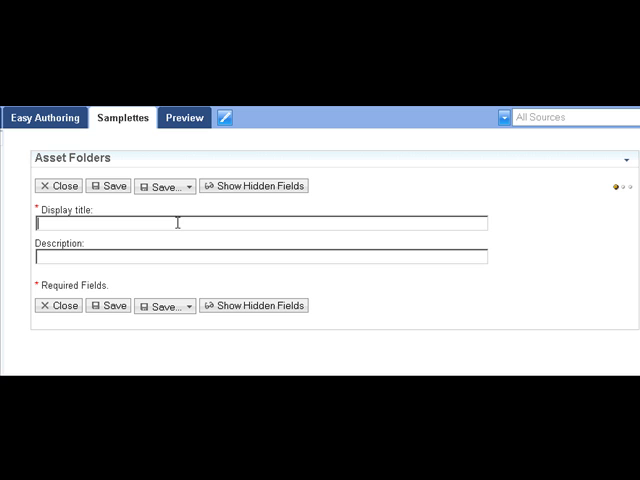
text(M)
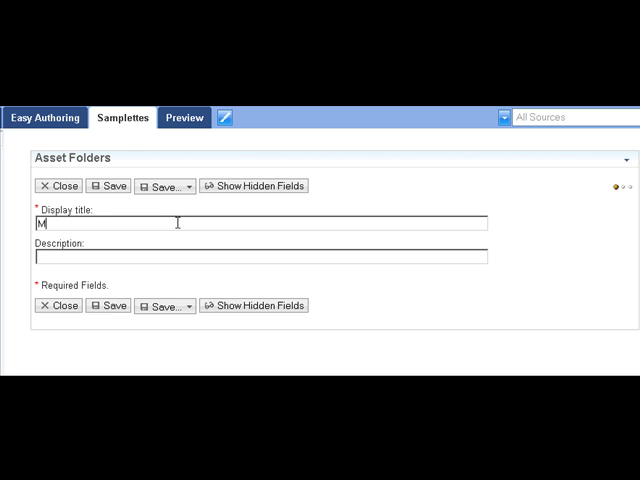
text(y demo Fol)
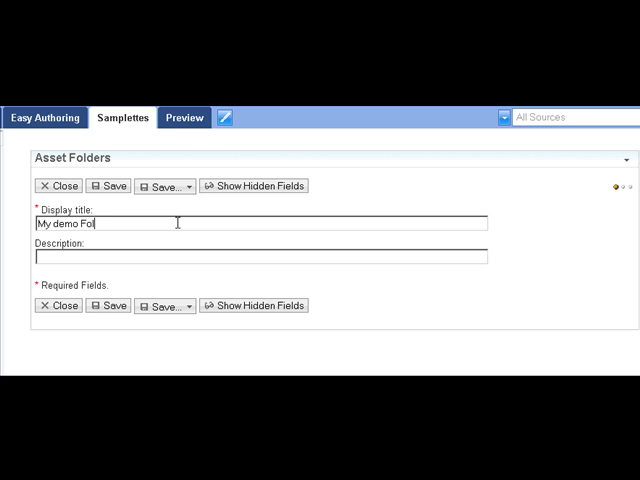
text(der)
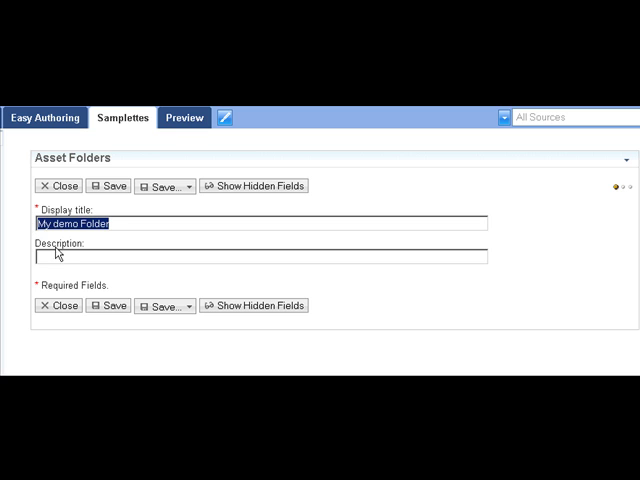
text(My demo Folder)
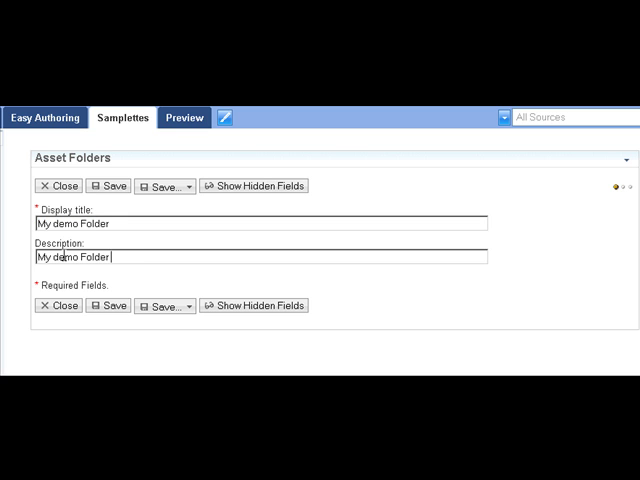
text(descriptio)
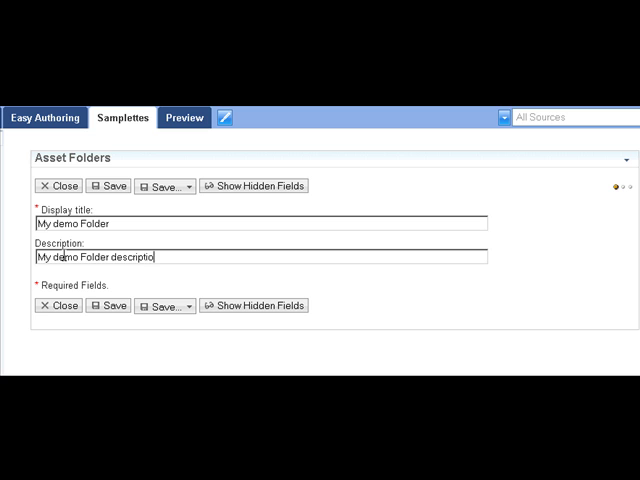
text(n)
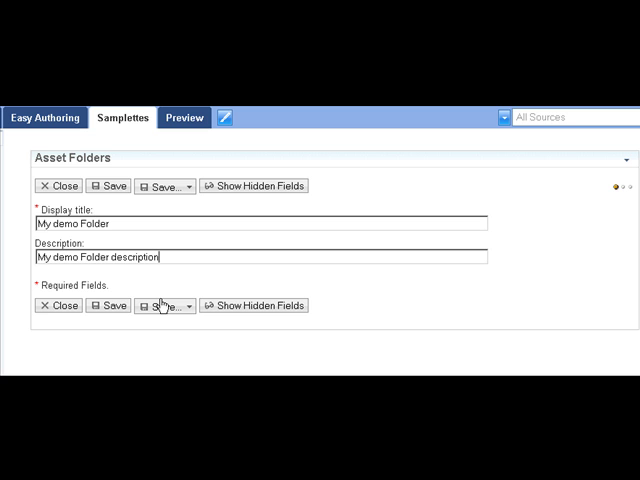
click(190, 306)
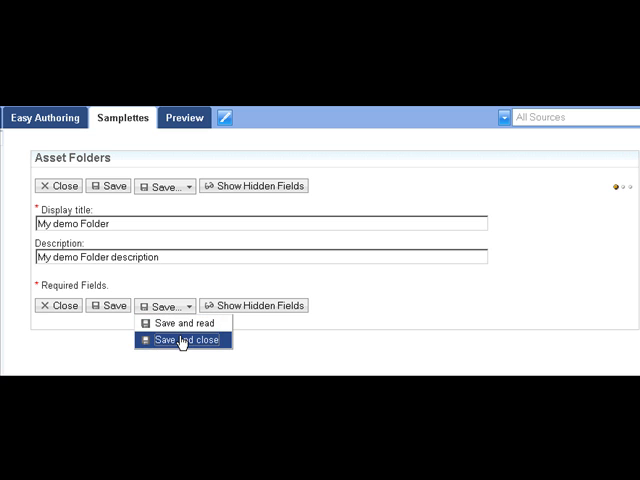
click(182, 340)
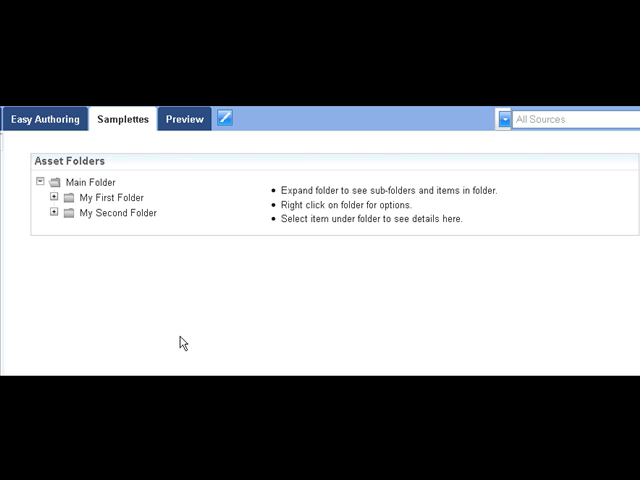
mouse_move(54, 198)
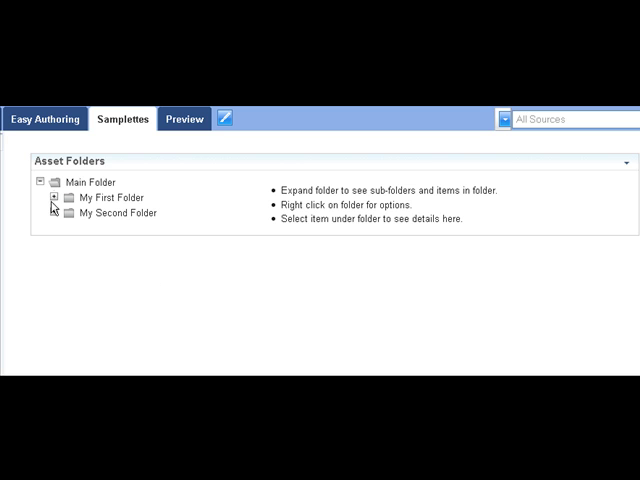
- Expand My First Folder and select the newly created My demo Folder
click(54, 196)
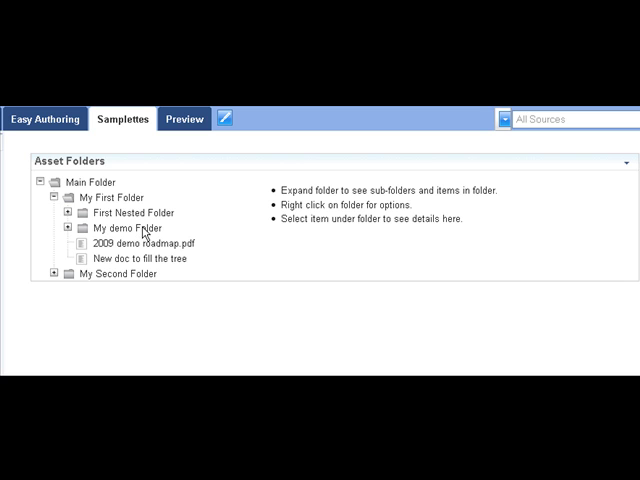
mouse_move(142, 232)
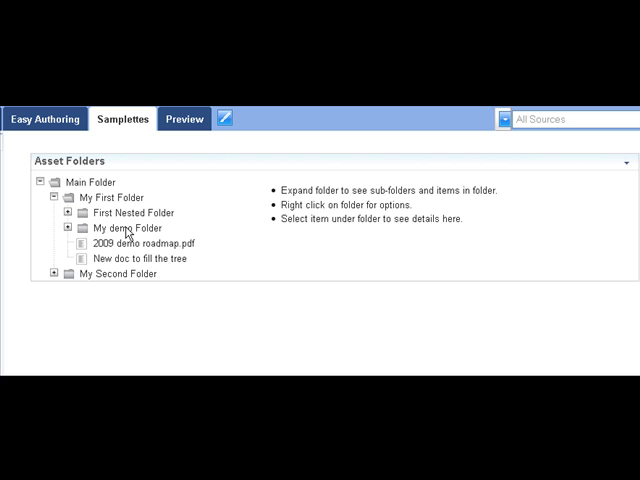
click(124, 228)
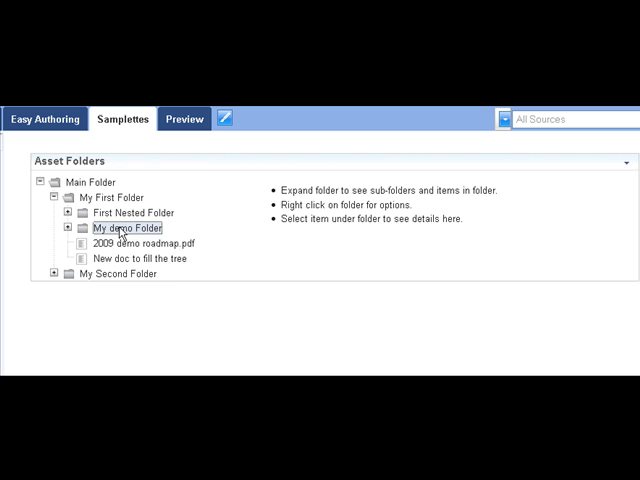
- Start a new blank asset item inside My demo Folder
right_click(130, 228)
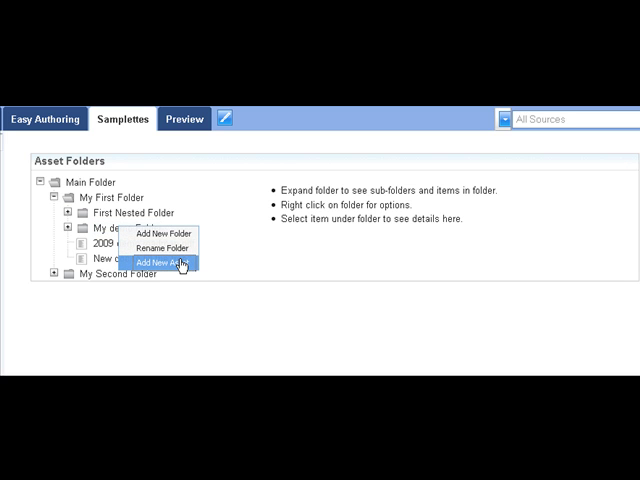
click(156, 262)
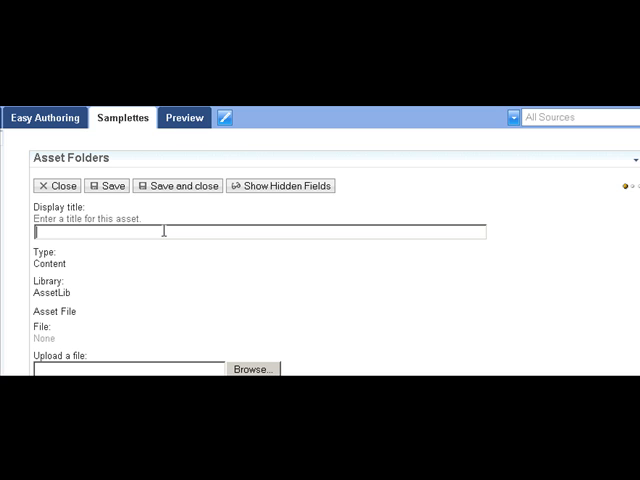
- Title the asset 'My demo asset' and attach Thursday.doc as its file
text(My demo asst)
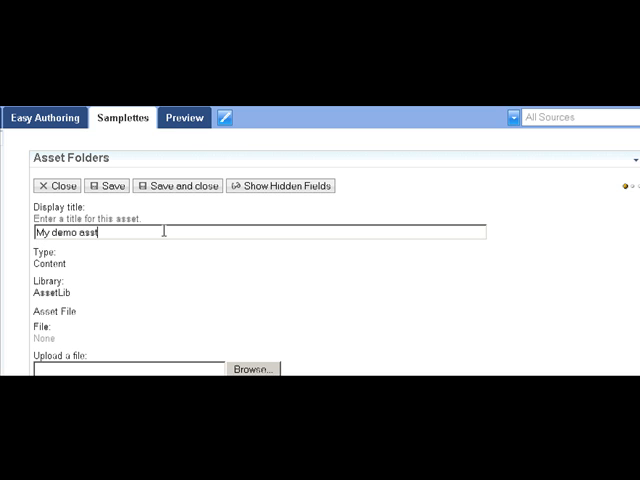
text(et)
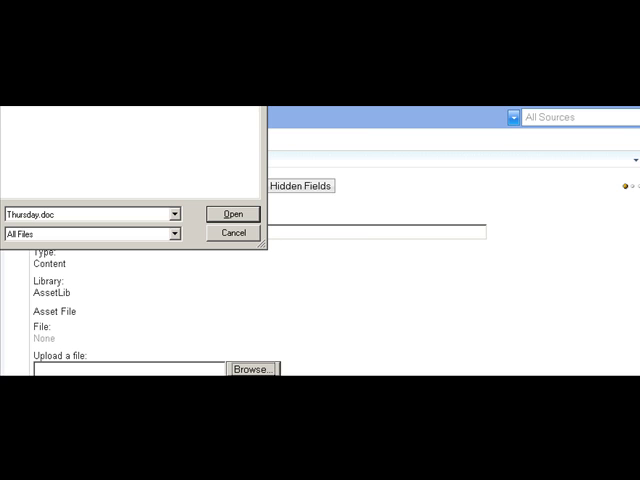
click(250, 368)
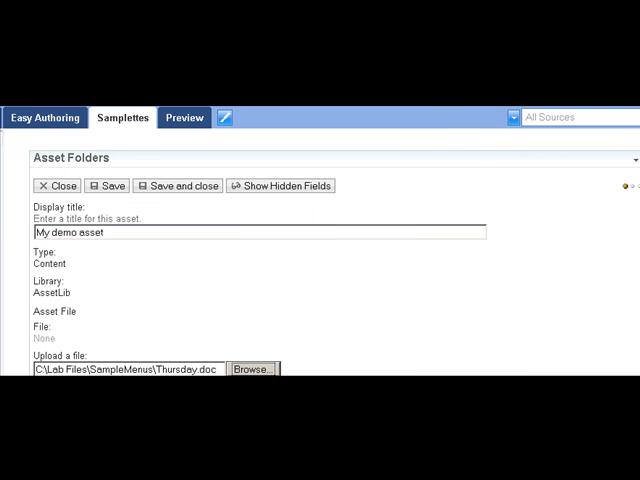
mouse_move(530, 314)
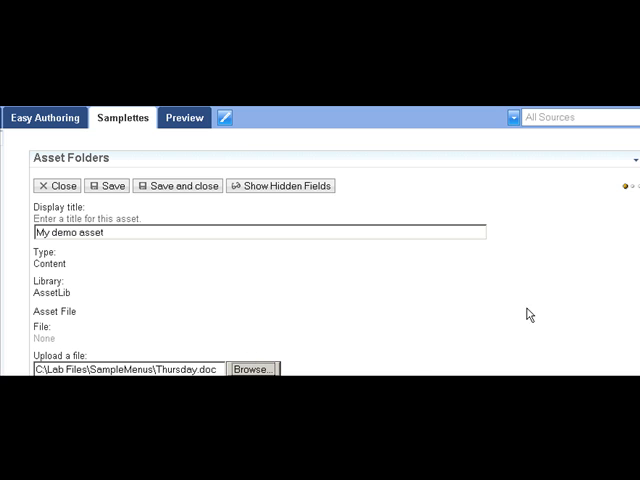
scroll(down, 3)
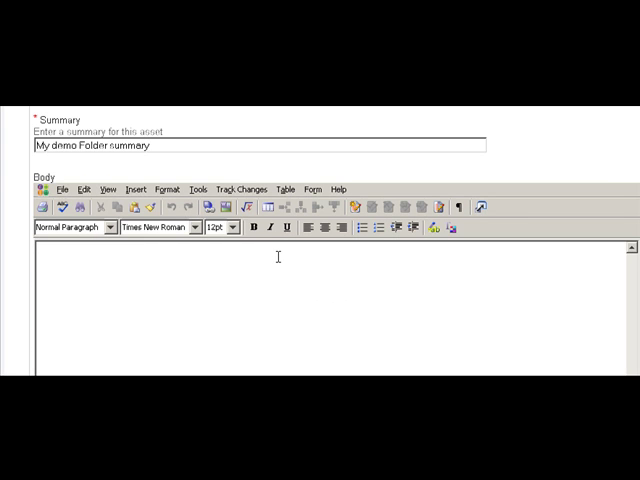
- Enter 'My demo Folder description' in the asset's body
text(My demo Folder)
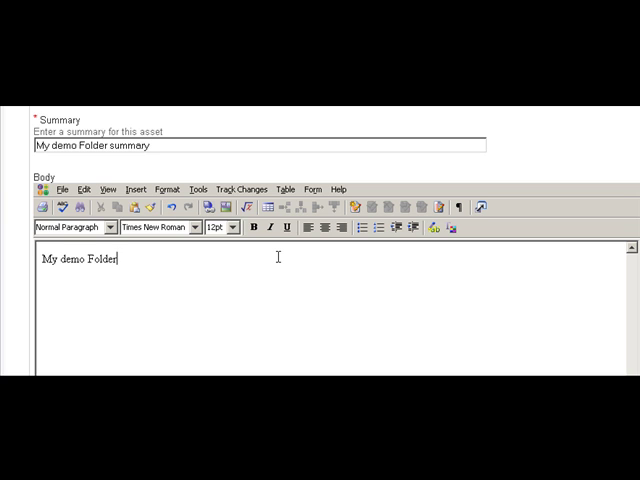
text(descrip)
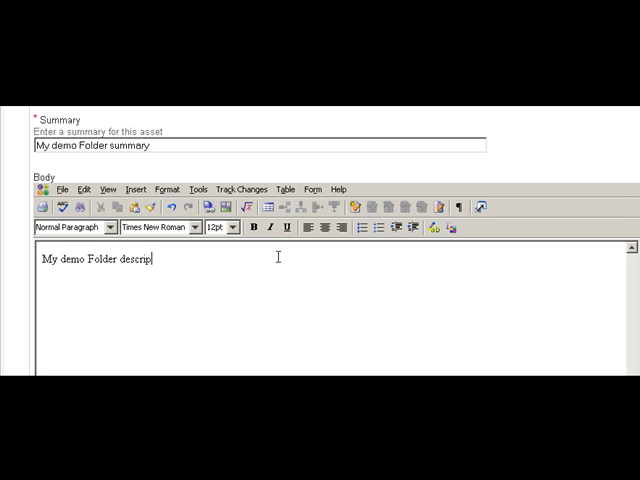
text(tion)
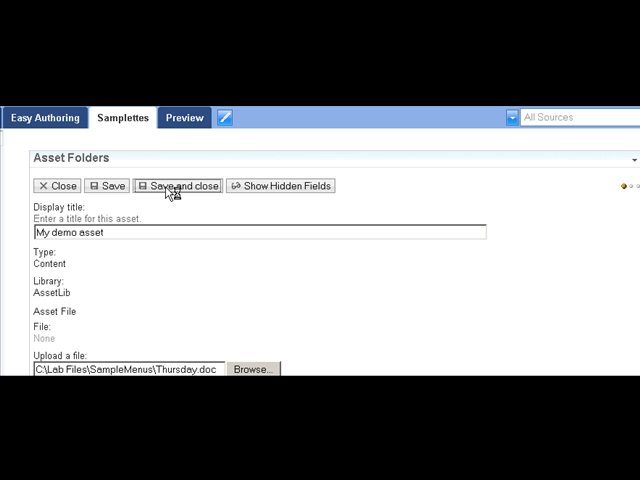
- Save the new asset and expand My First Folder and My demo Folder in the tree
click(176, 184)
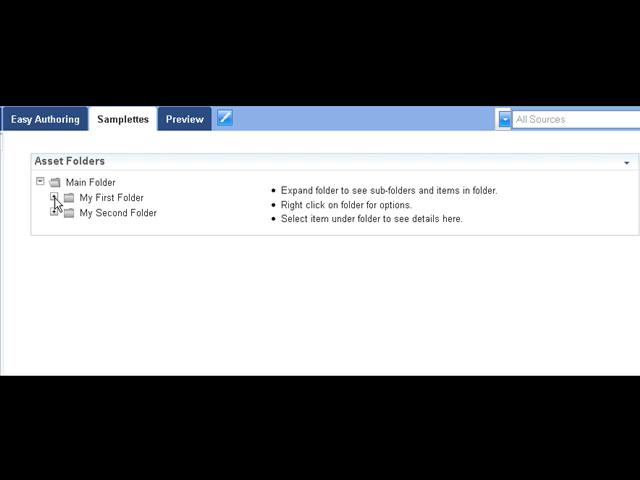
click(56, 196)
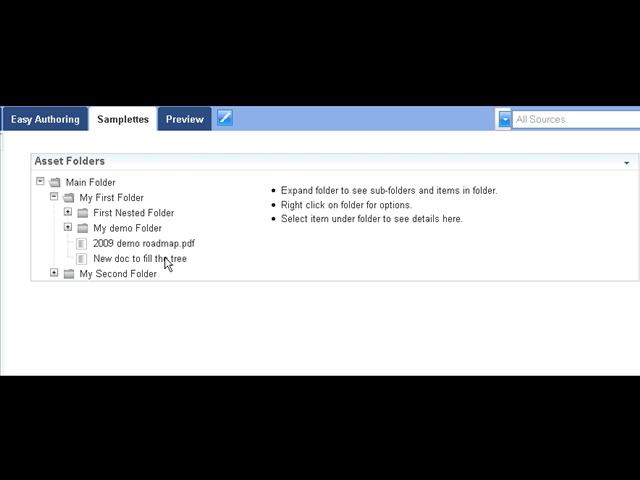
mouse_move(148, 256)
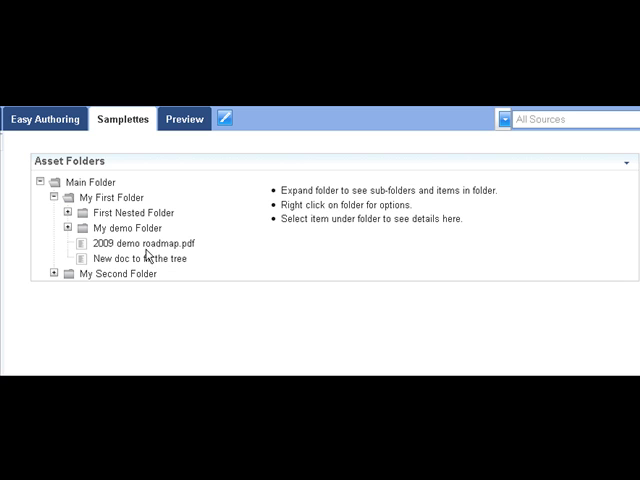
click(68, 228)
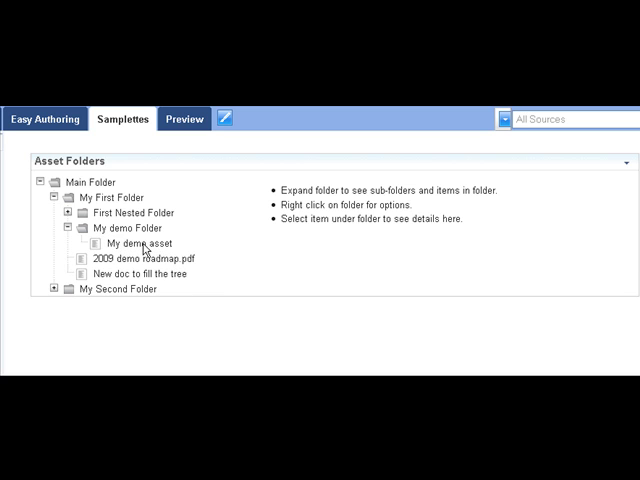
mouse_move(116, 244)
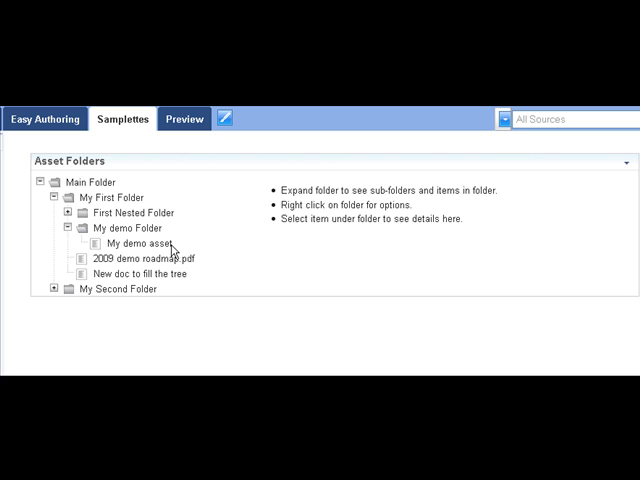
- Show My demo asset's details and reopen it for editing
click(138, 244)
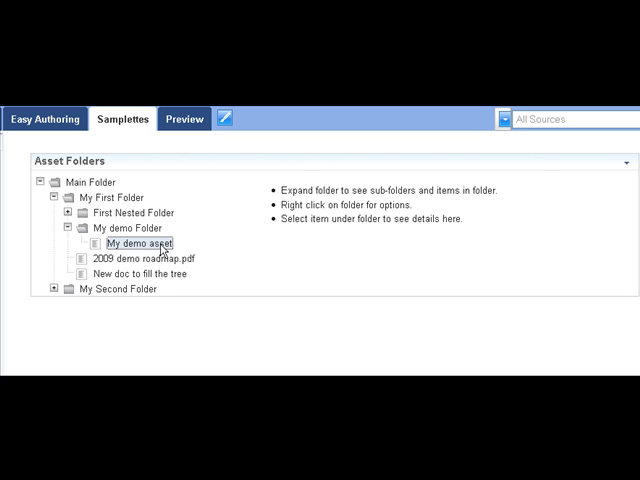
click(138, 244)
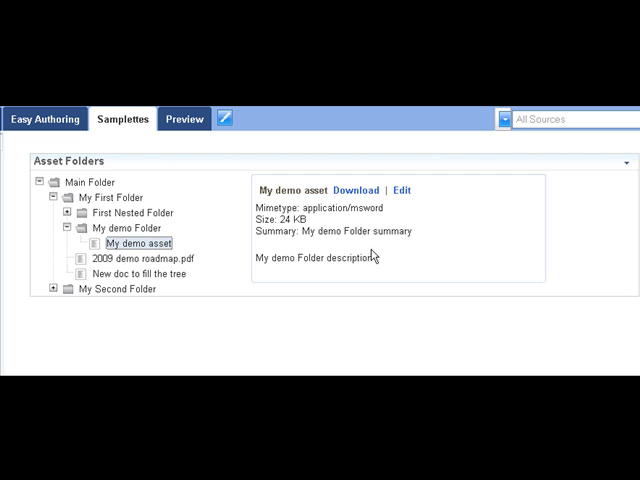
click(400, 190)
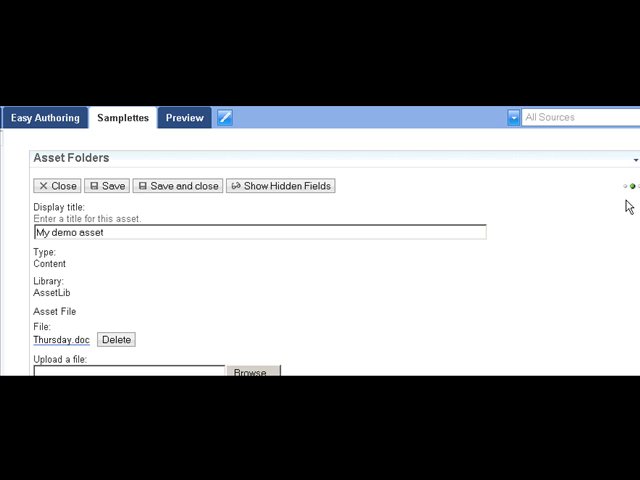
- Review the edit form, then close it without changes and confirm
scroll(down, 3)
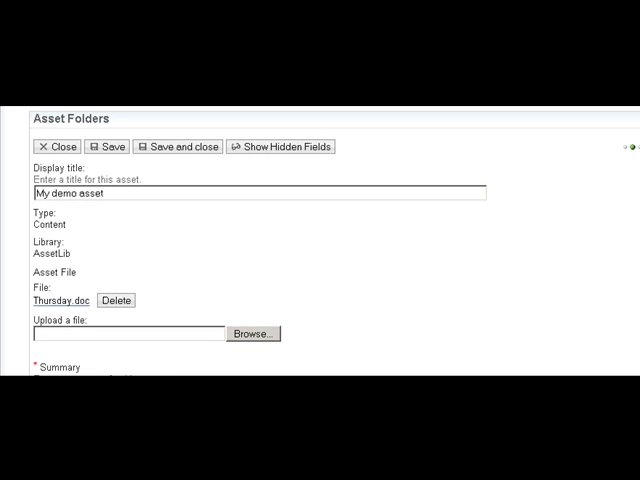
scroll(down, 3)
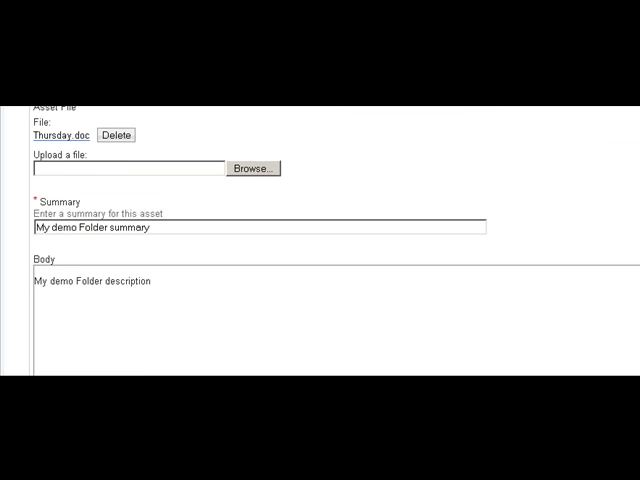
scroll(up, 3)
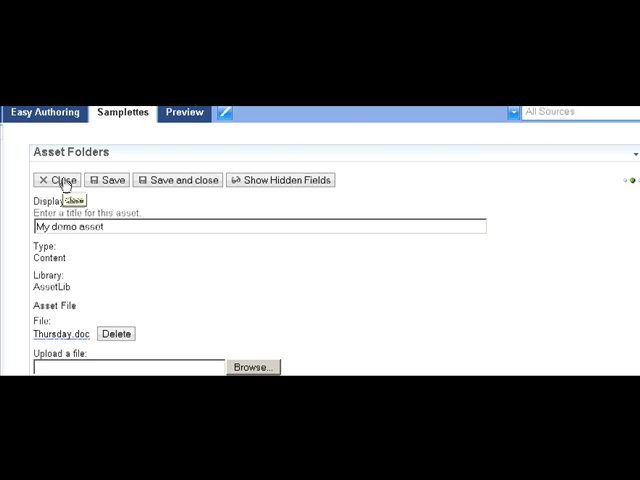
click(60, 180)
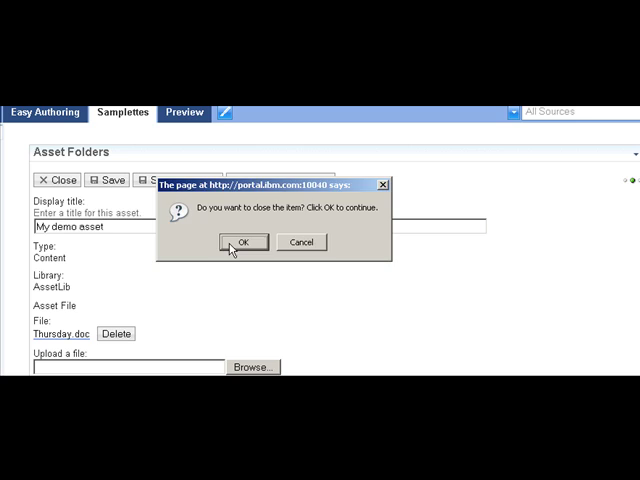
click(240, 242)
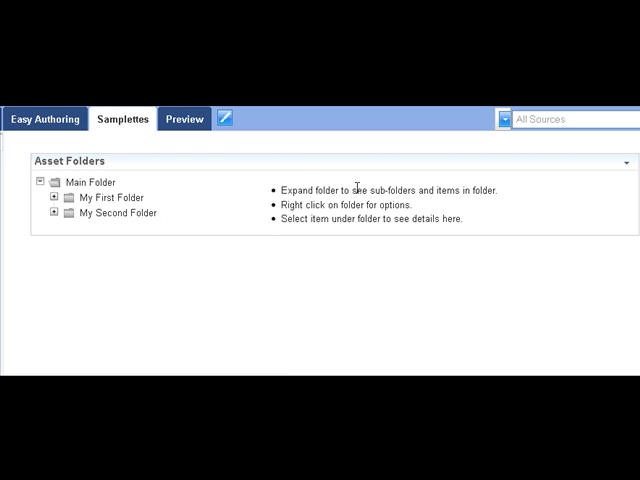
- Show My demo asset's details from the expanded My First Folder in the Asset Folders tree
click(120, 212)
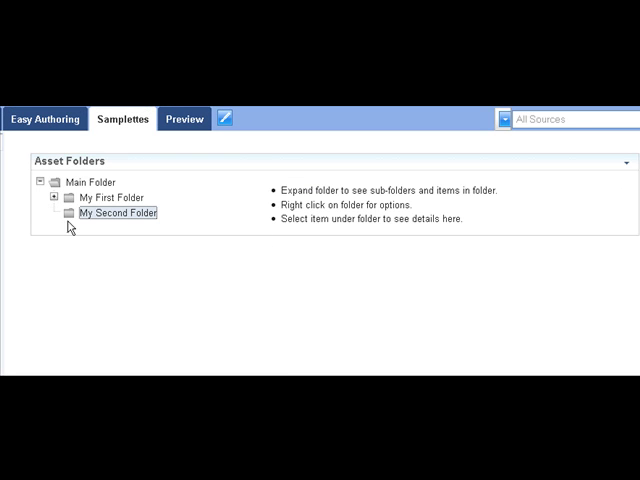
mouse_move(56, 204)
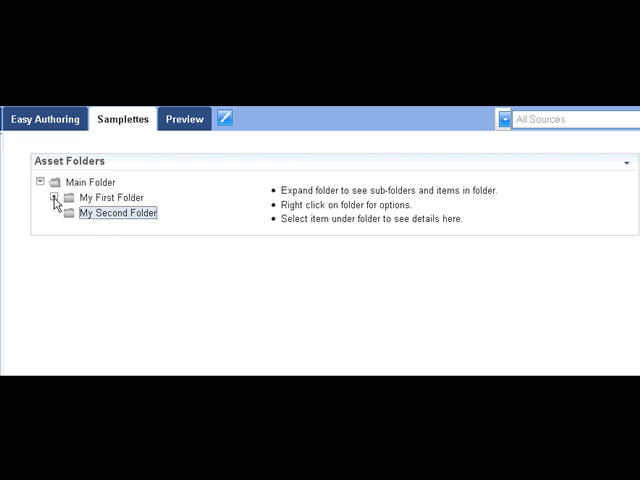
click(56, 196)
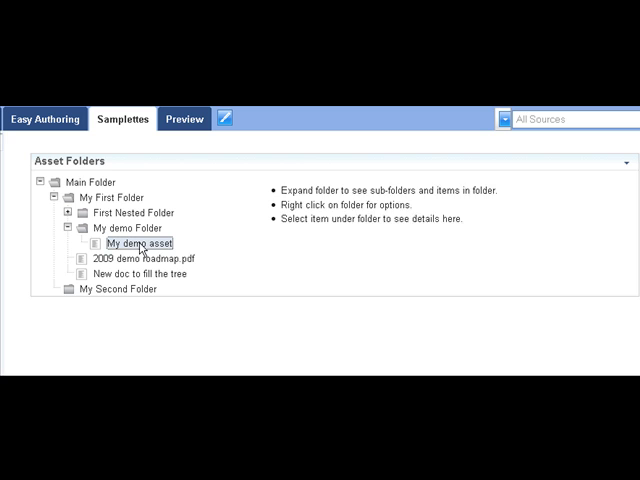
click(136, 242)
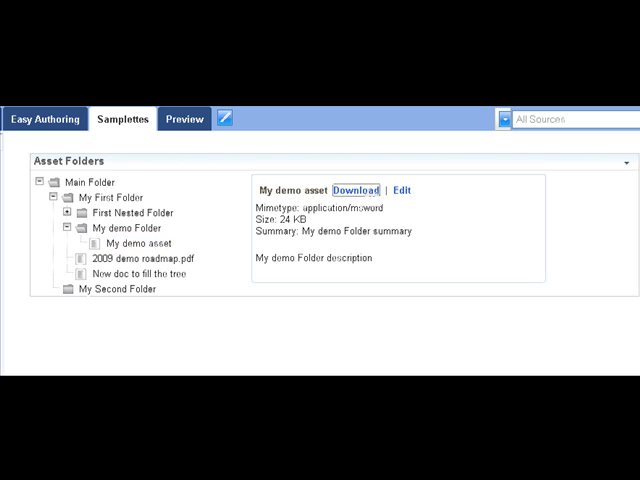
- Start downloading the asset's attached Thursday.doc file and cancel the file dialog
click(352, 190)
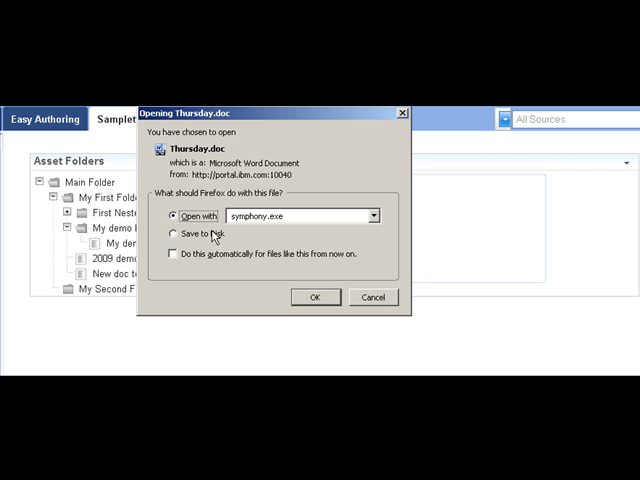
mouse_move(388, 304)
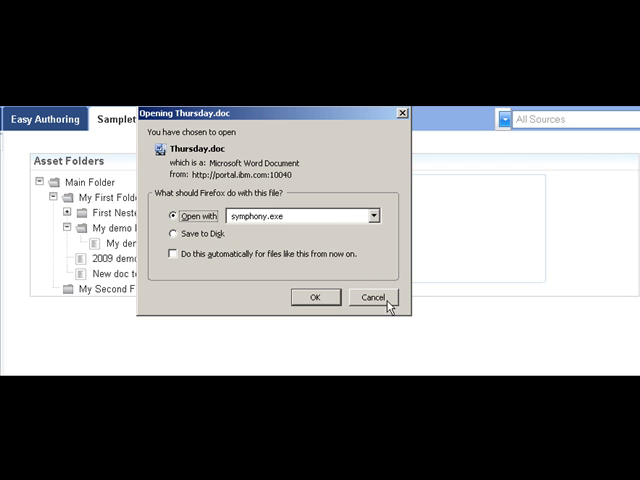
click(372, 296)
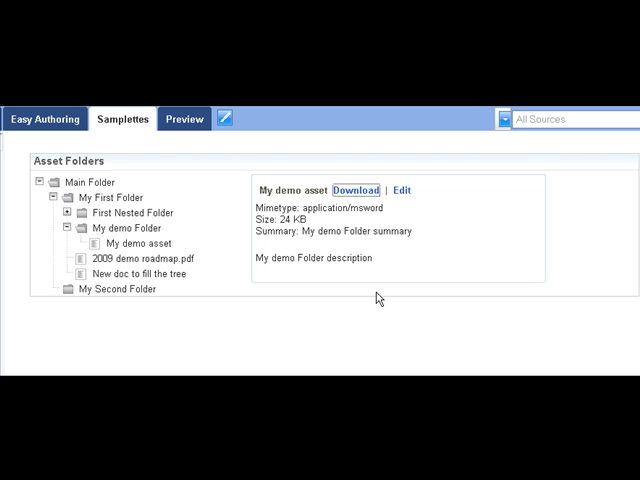
mouse_move(378, 298)
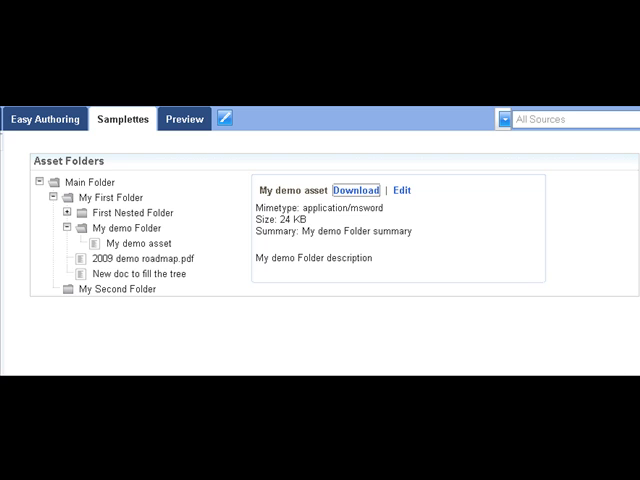